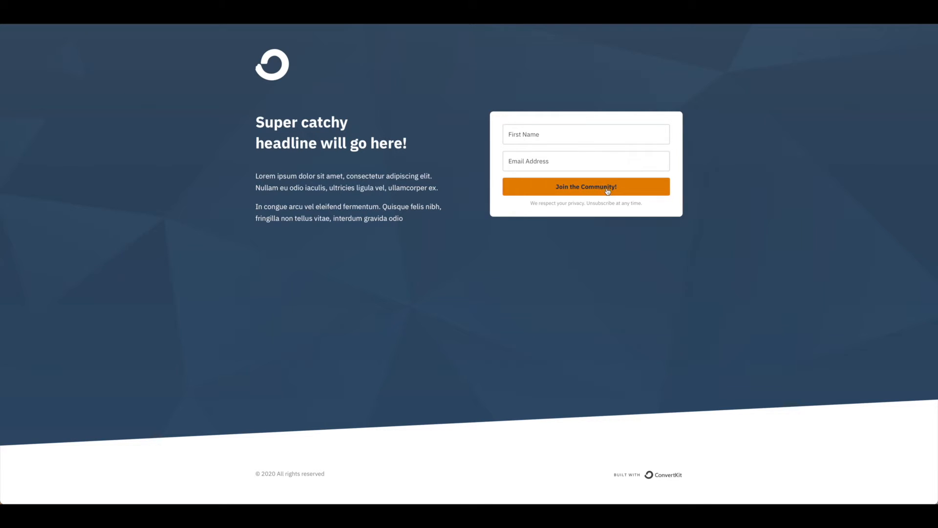
pyautogui.moveTo(737, 220)
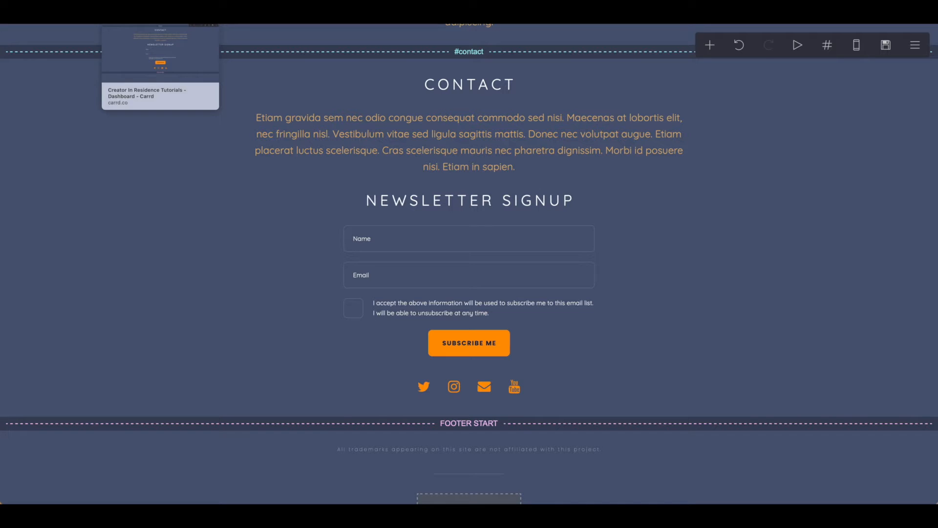
# - Open the Page properties panel beside the newsletter signup section
pyautogui.click(469, 200)
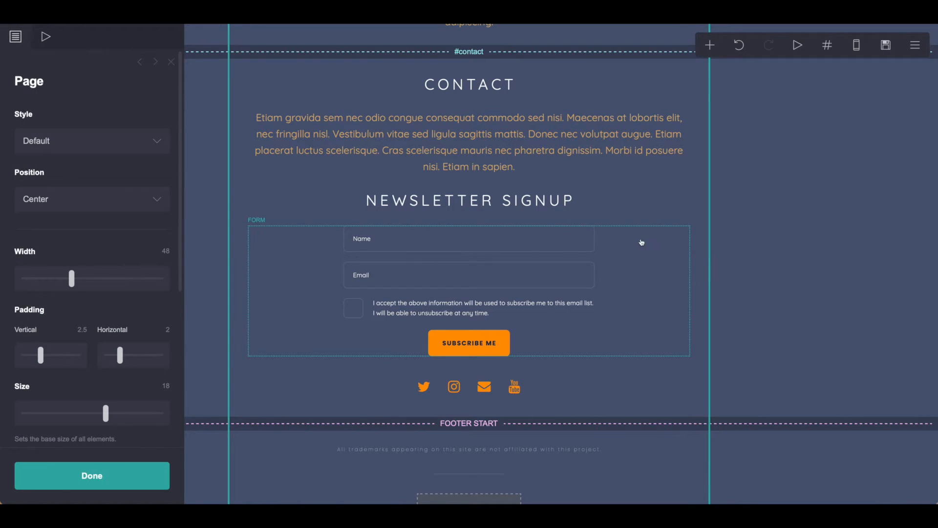
# - Add a Form element above the signup form and show its Form settings
pyautogui.click(709, 45)
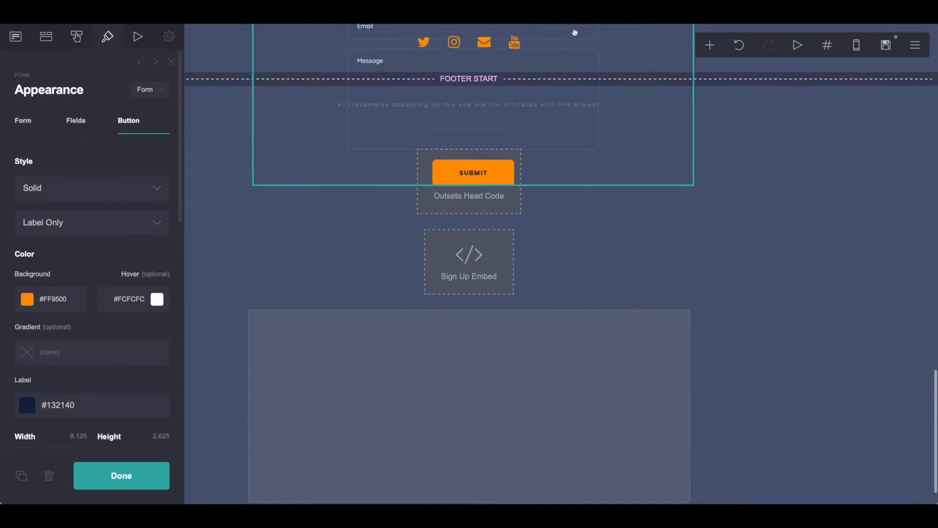
pyautogui.scroll(-3)
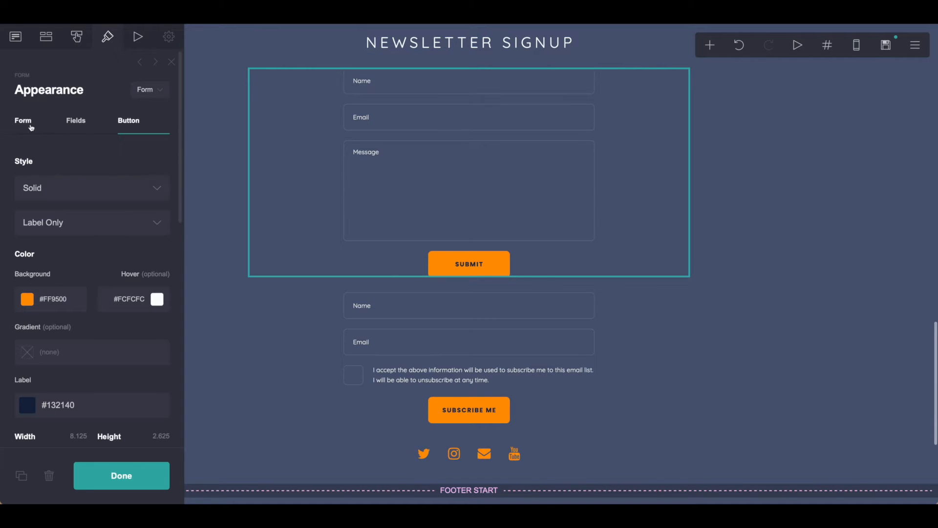
pyautogui.click(23, 121)
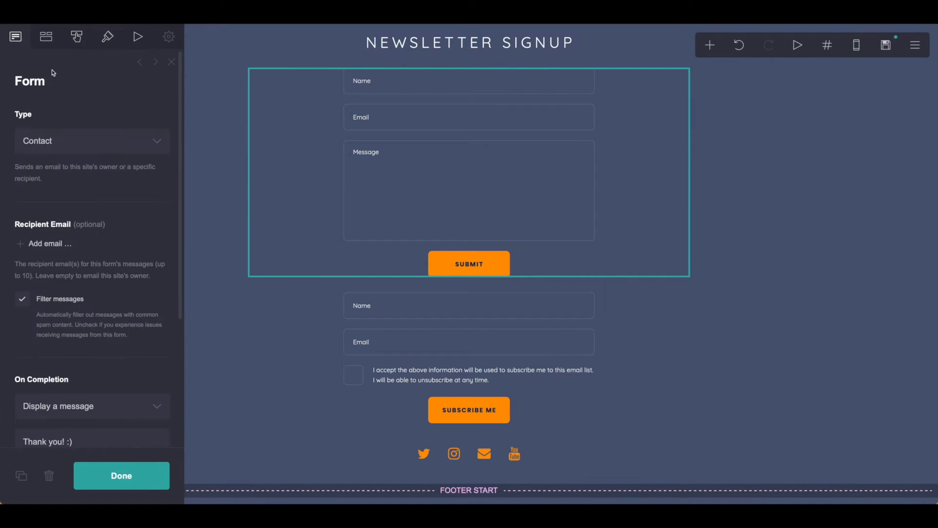
# - Set the form type to Signup and the service to Via ConvertKit
pyautogui.click(91, 141)
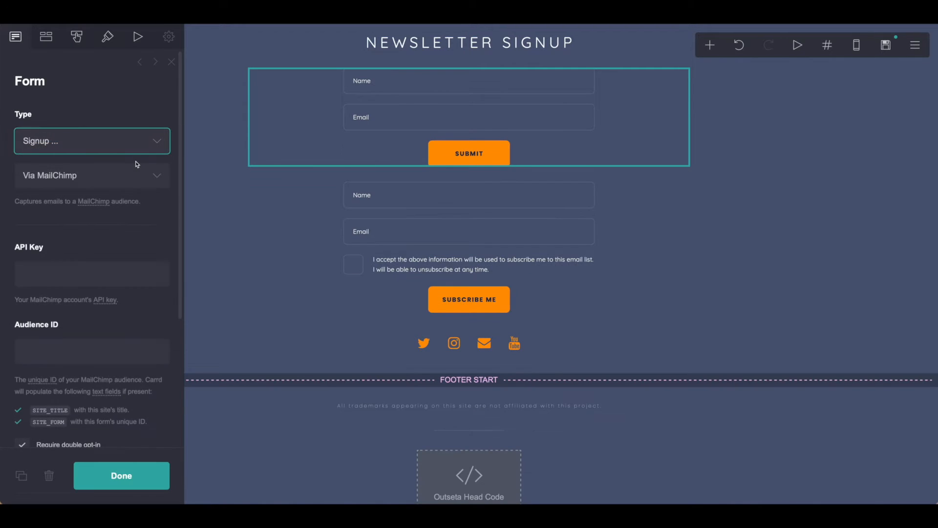
pyautogui.click(91, 176)
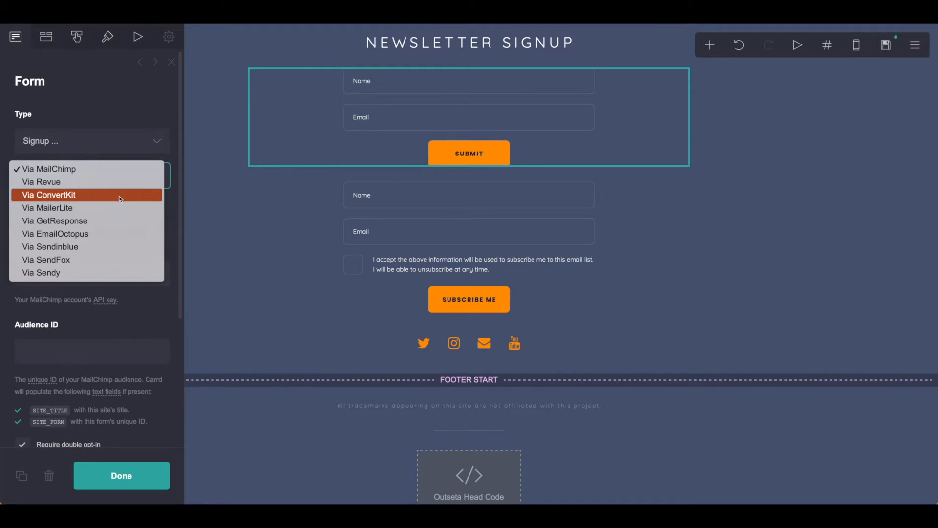
pyautogui.moveTo(42, 181)
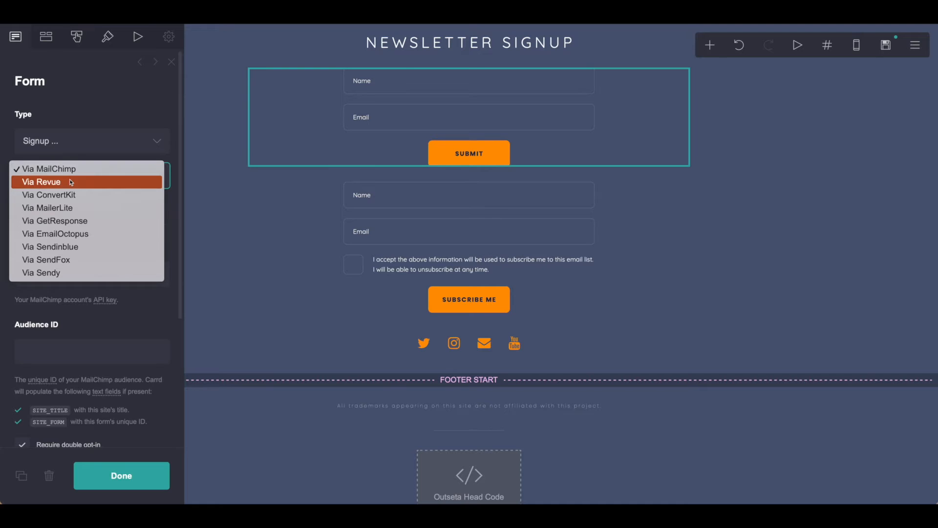
pyautogui.moveTo(49, 195)
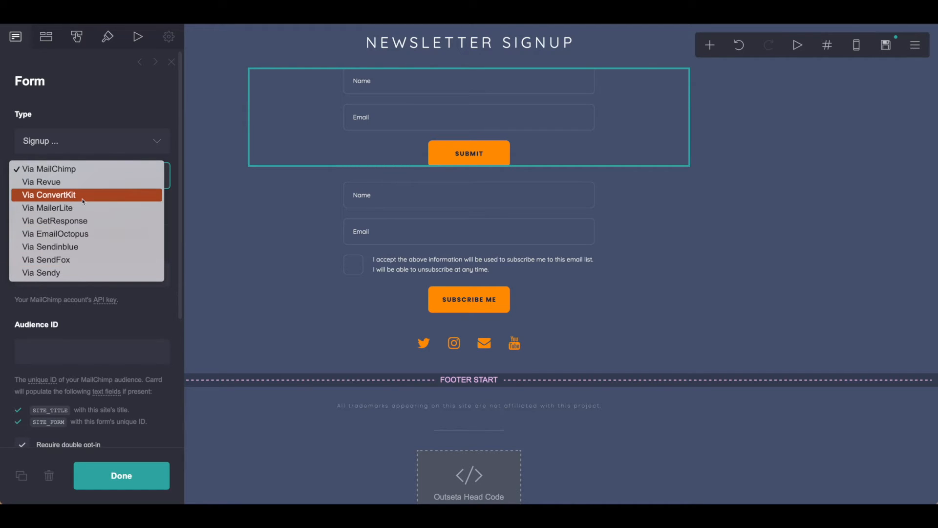
pyautogui.click(48, 194)
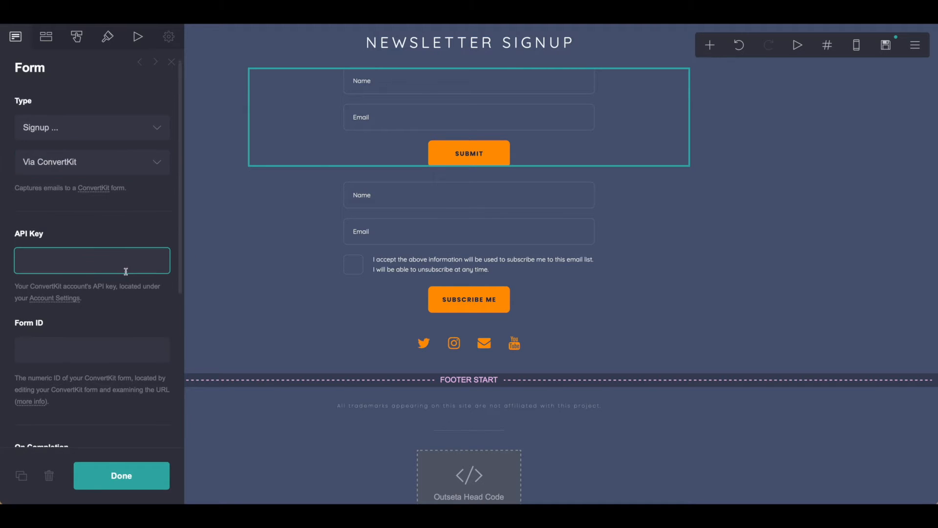
pyautogui.moveTo(121, 293)
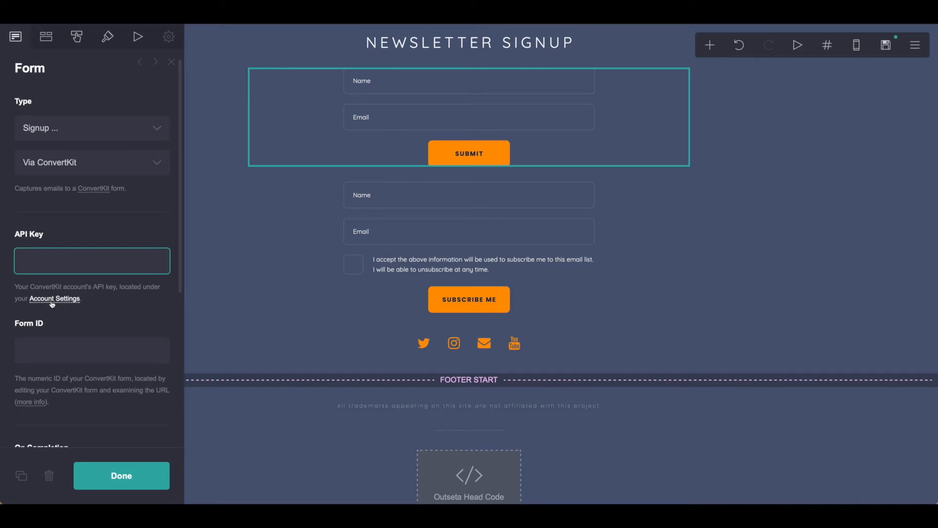
# - Look up the ConvertKit API key and start entering the form ID
pyautogui.click(91, 260)
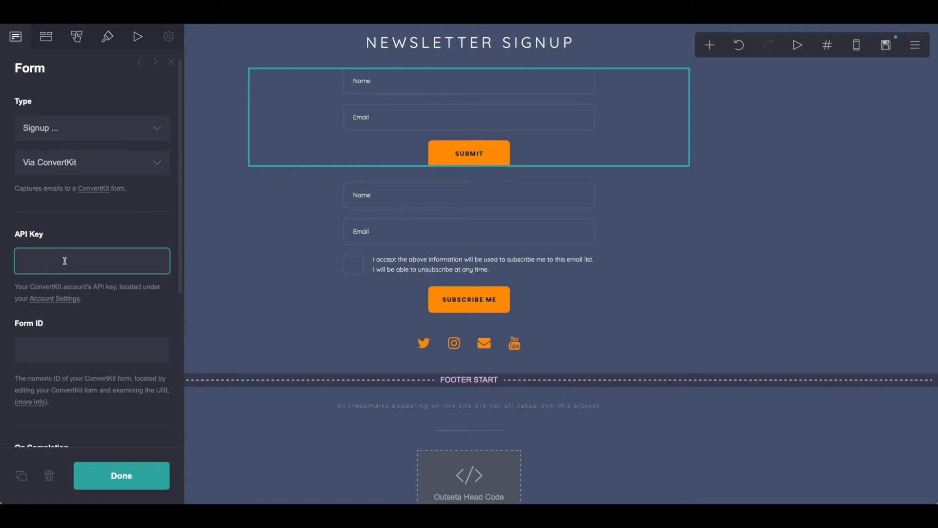
pyautogui.click(92, 350)
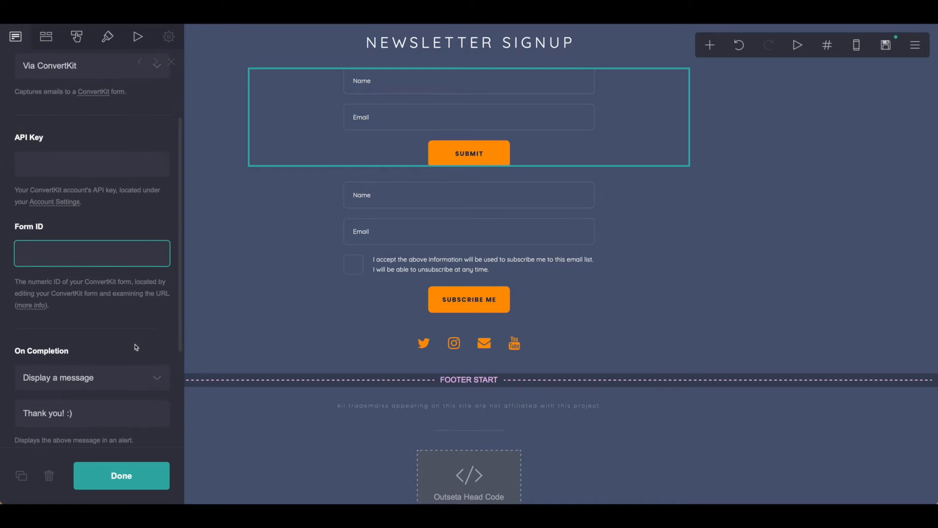
pyautogui.moveTo(234, 256)
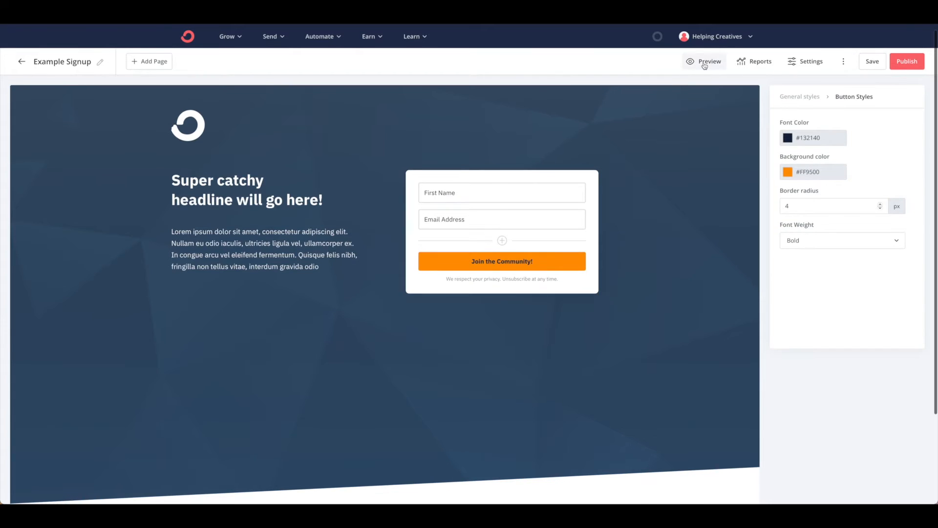
pyautogui.click(708, 61)
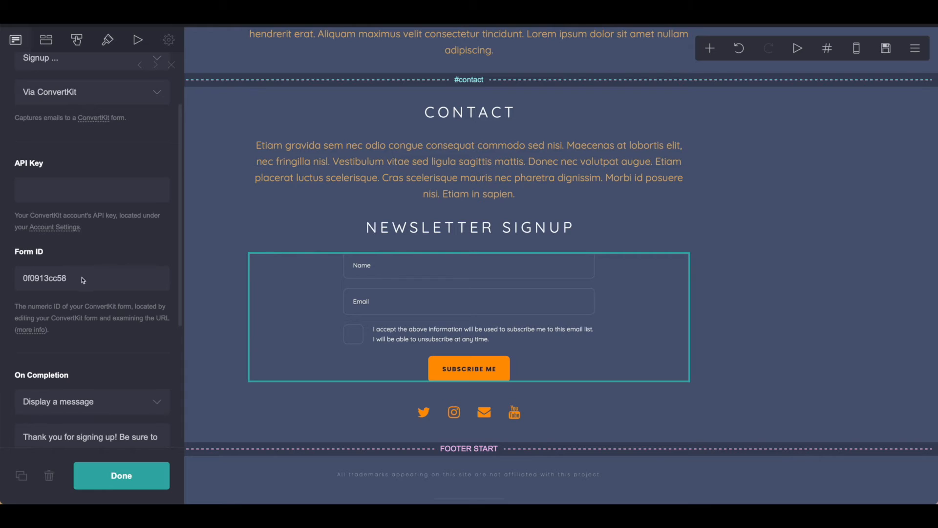
pyautogui.write('kit.com/forms/designers/2584163/edit')
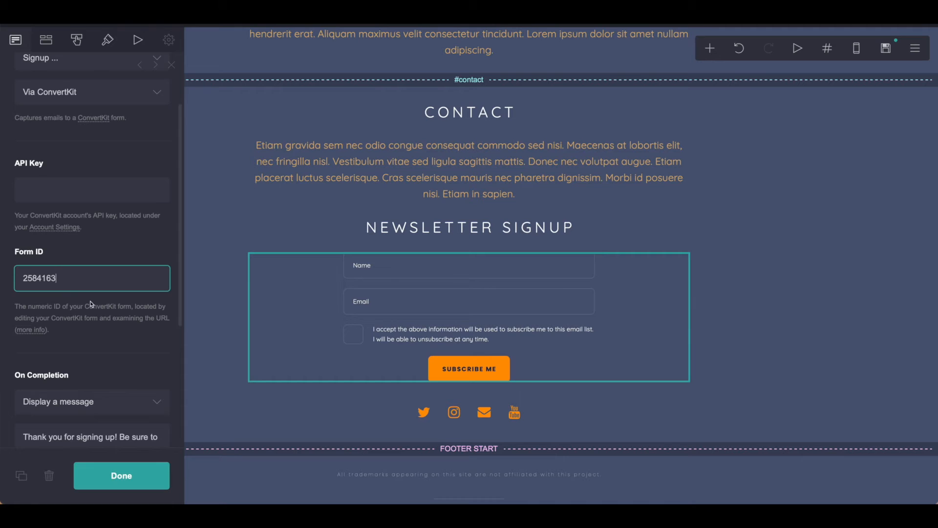
pyautogui.scroll(-3)
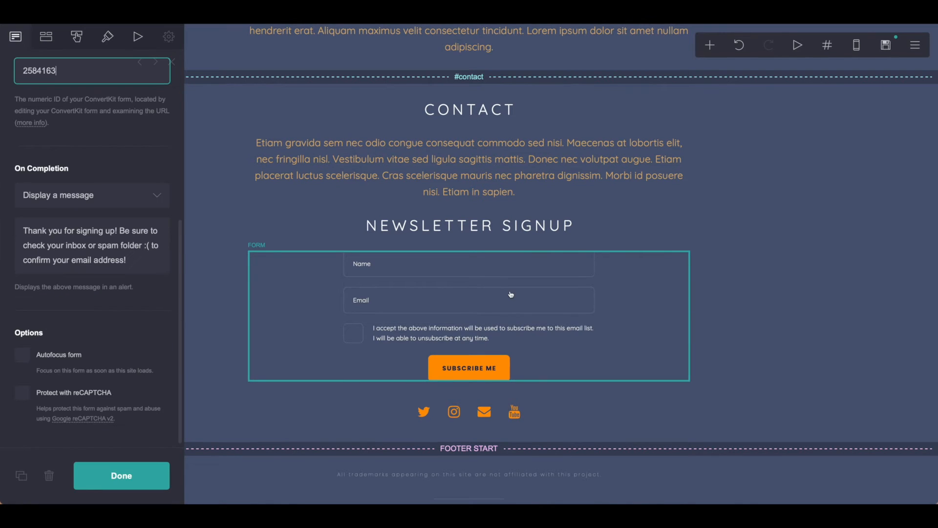
pyautogui.moveTo(95, 200)
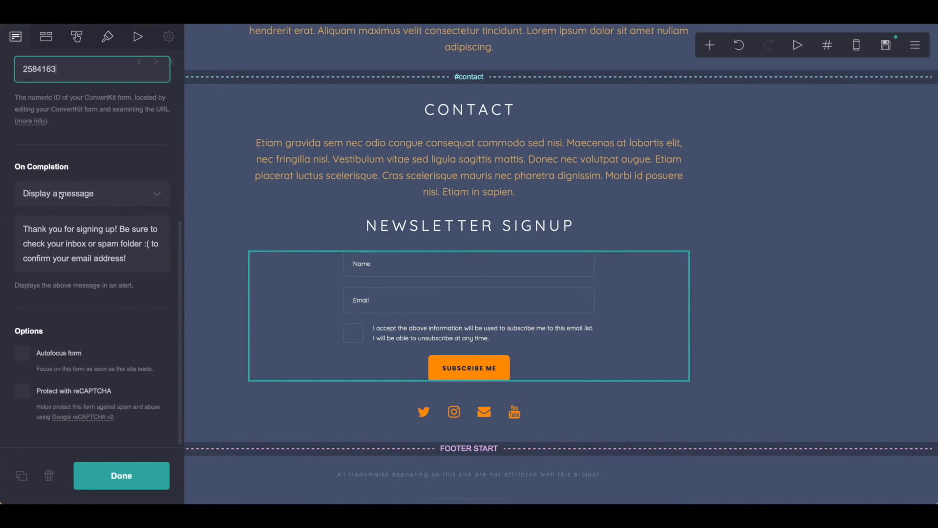
pyautogui.click(91, 193)
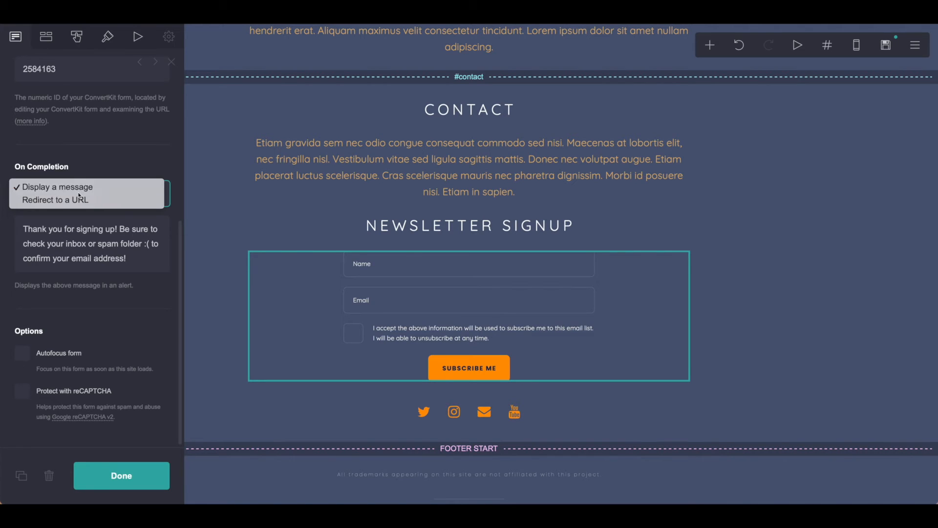
pyautogui.click(58, 187)
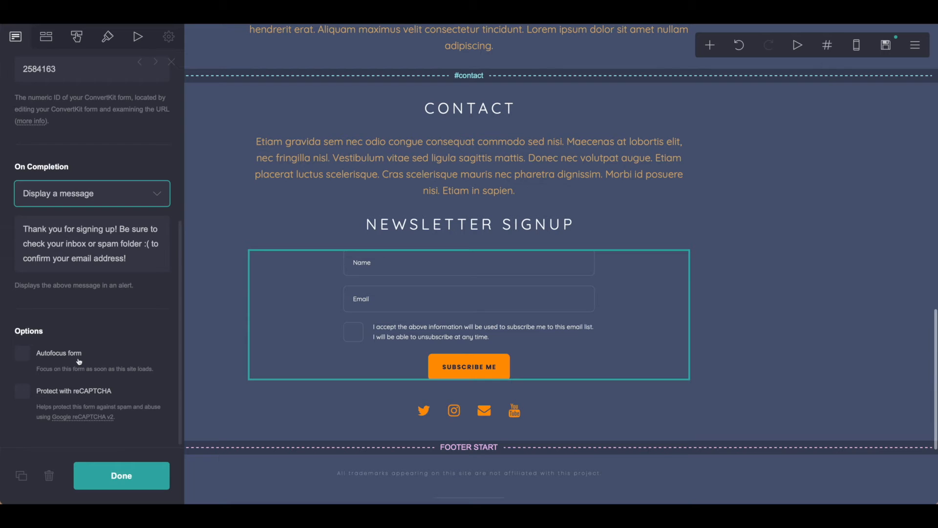
pyautogui.moveTo(105, 377)
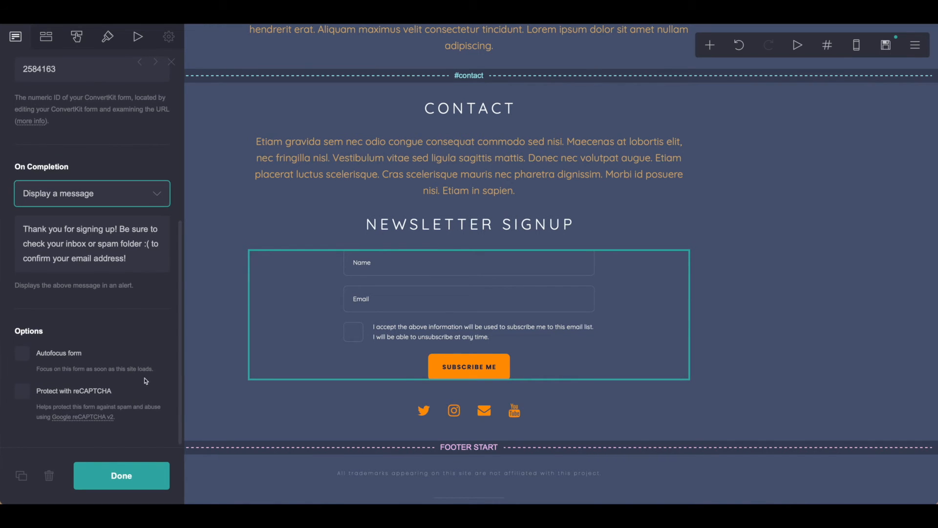
# - Keep the Email and Name fields enabled on the ConvertKit signup form
pyautogui.click(45, 37)
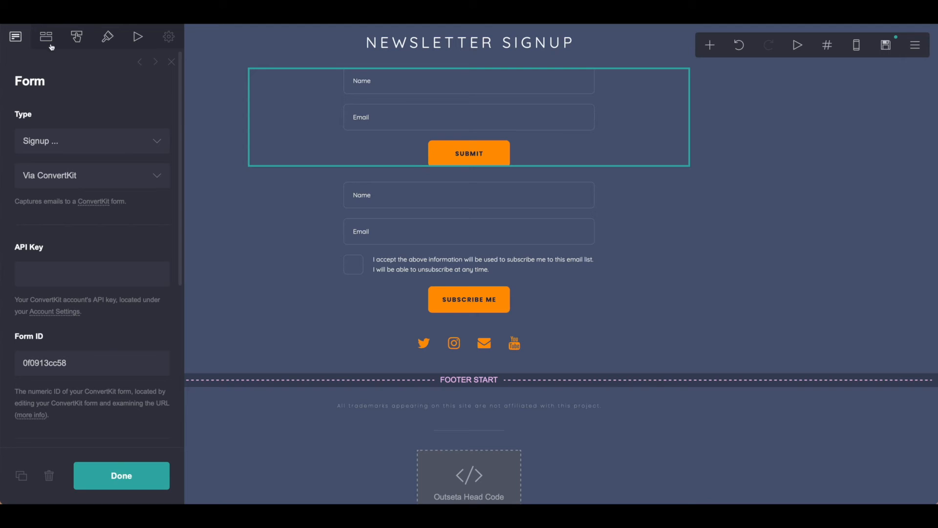
pyautogui.click(46, 37)
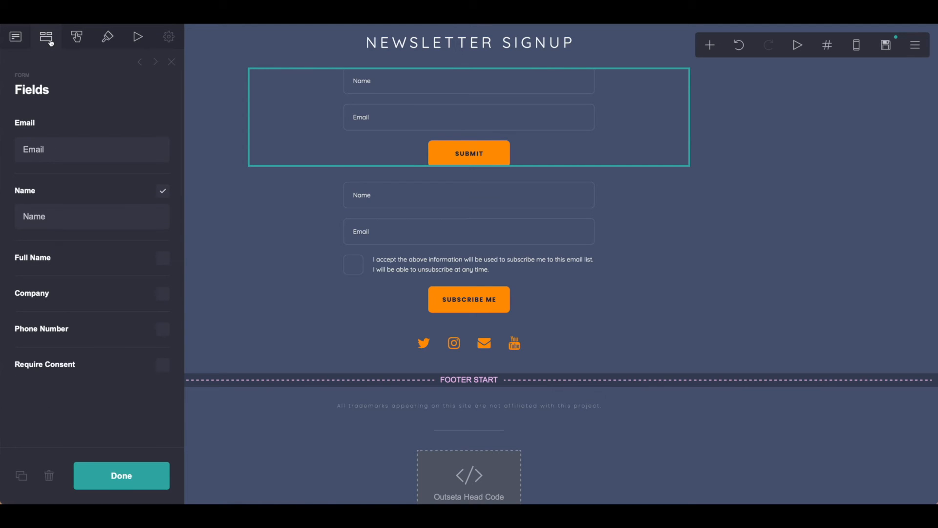
pyautogui.moveTo(53, 62)
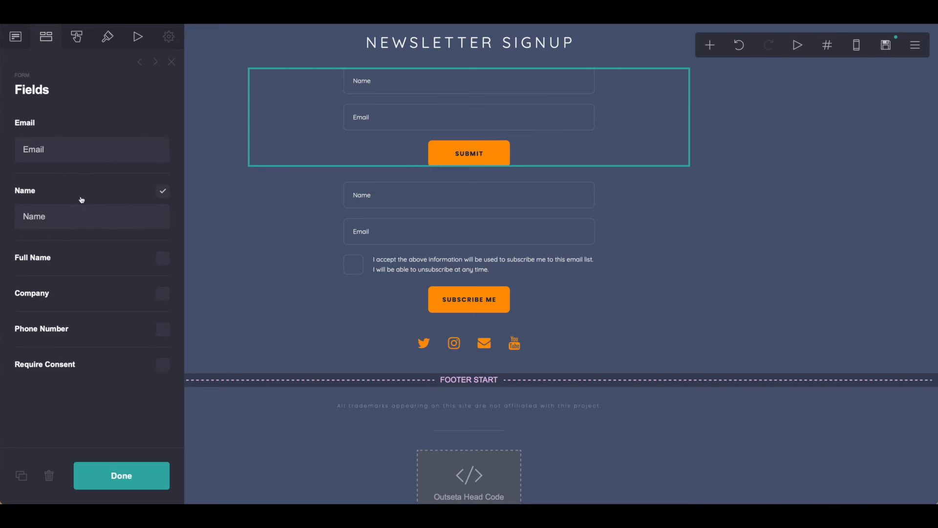
pyautogui.moveTo(45, 202)
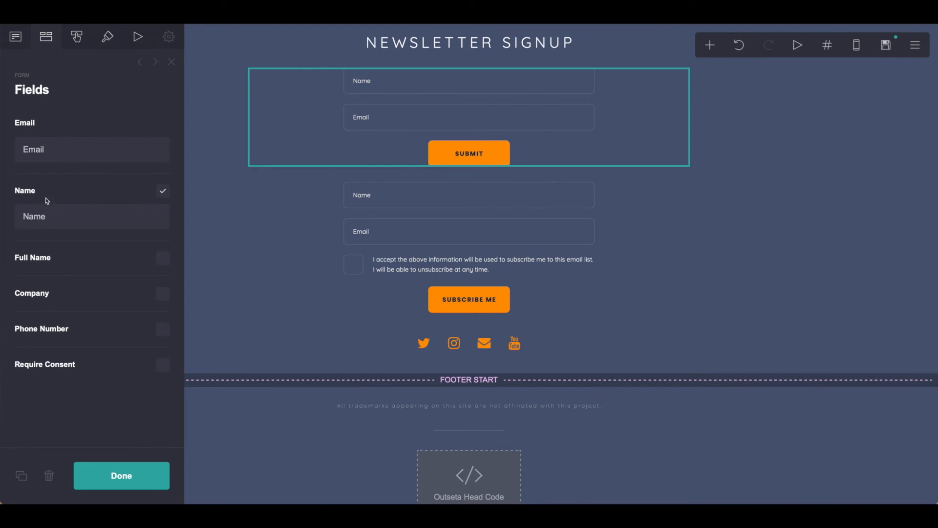
pyautogui.moveTo(104, 267)
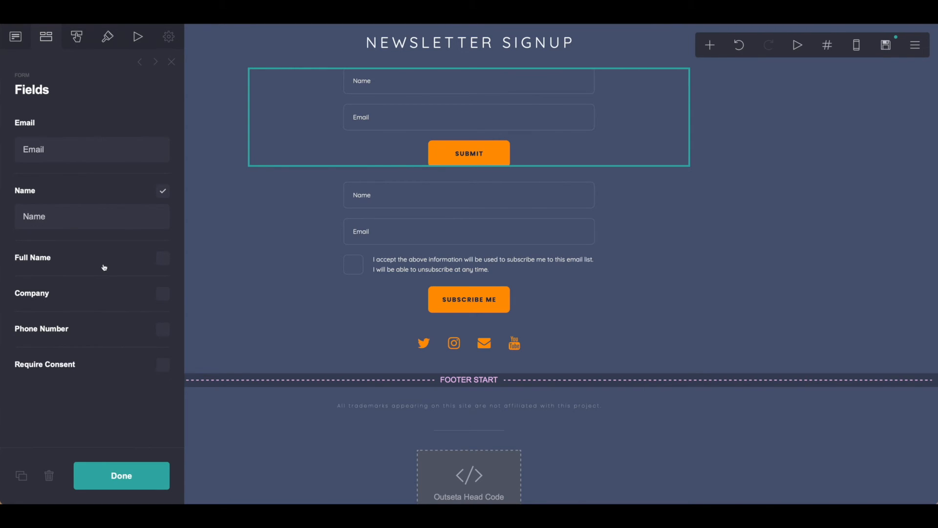
pyautogui.moveTo(99, 272)
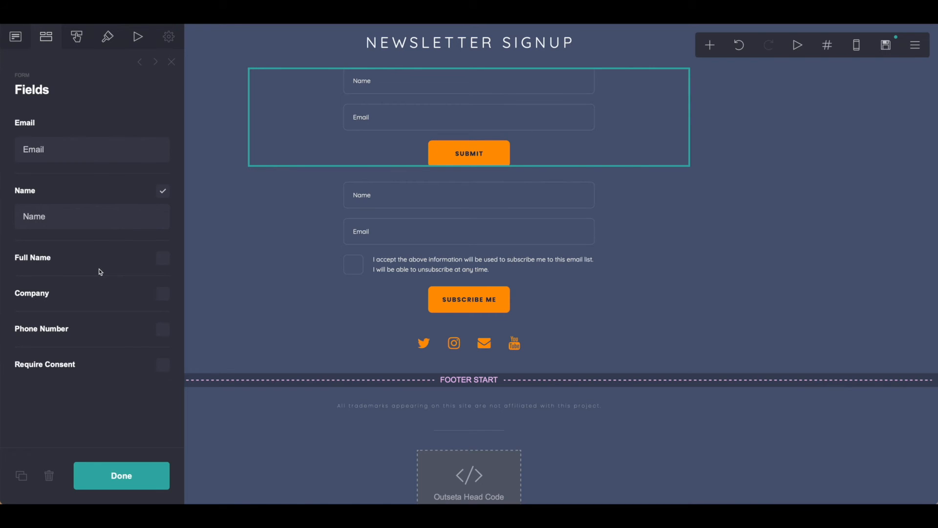
pyautogui.moveTo(99, 269)
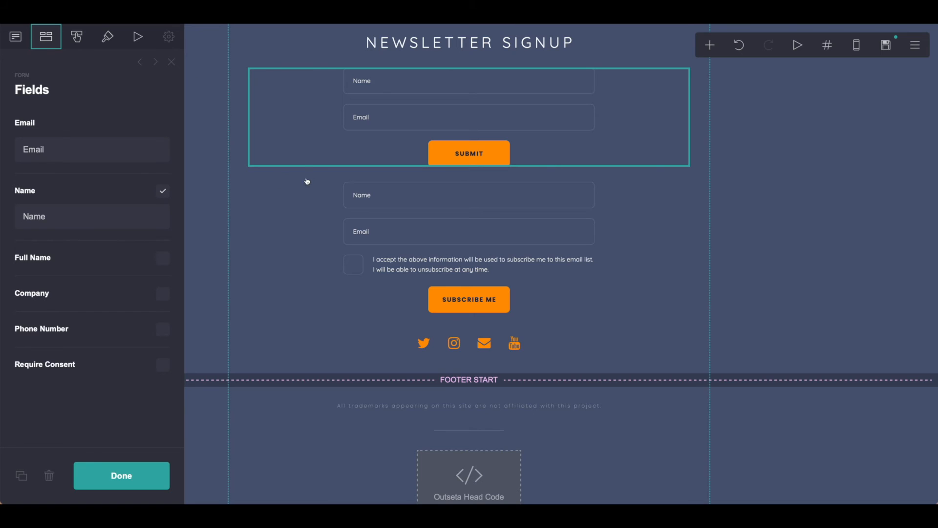
pyautogui.moveTo(127, 257)
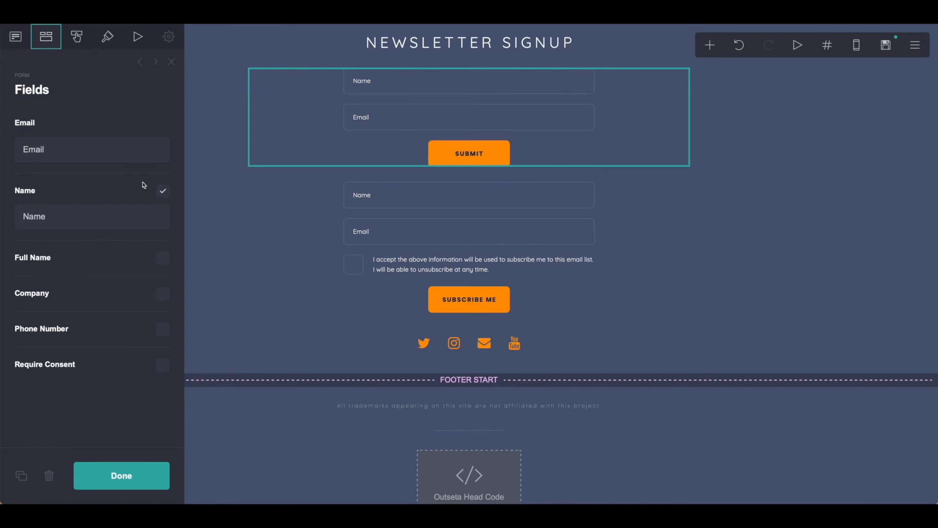
pyautogui.click(77, 37)
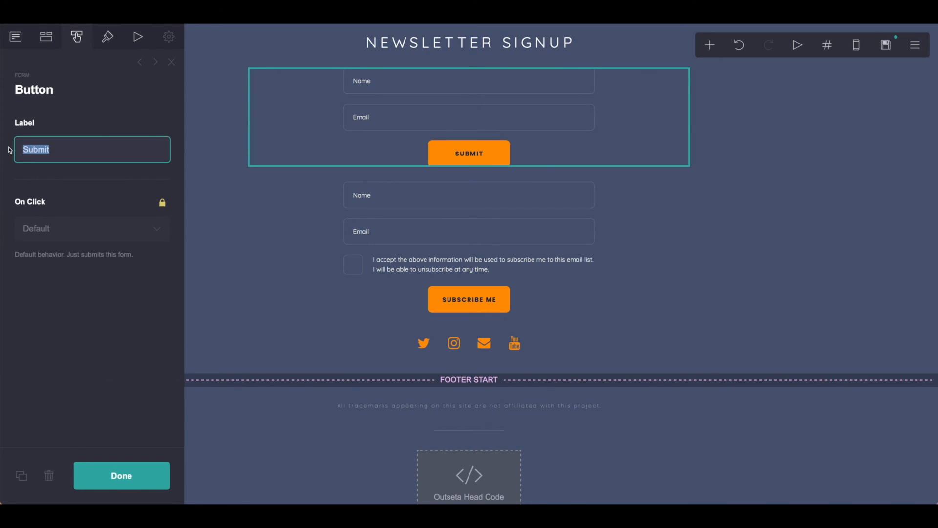
# - Change the form button label from 'Submit' to 'Subscribe Me'
pyautogui.write('Subscribe Me')
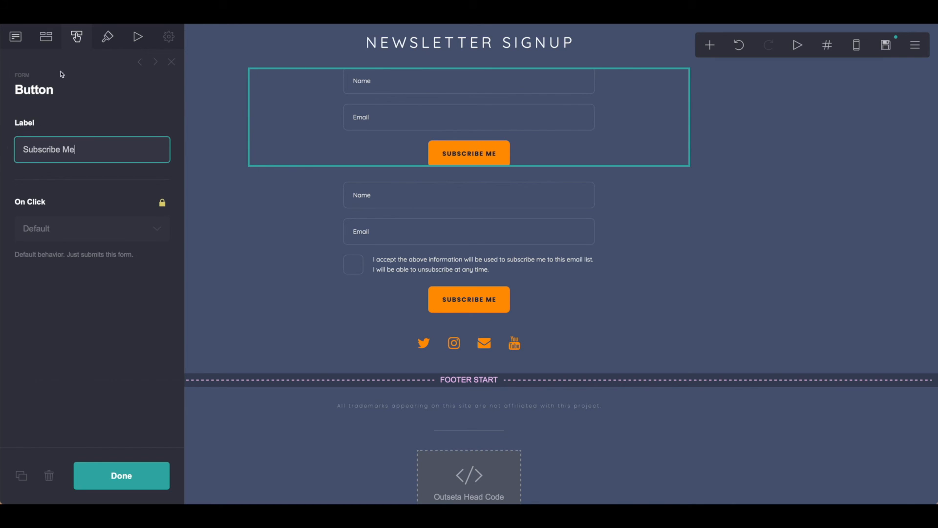
pyautogui.click(107, 36)
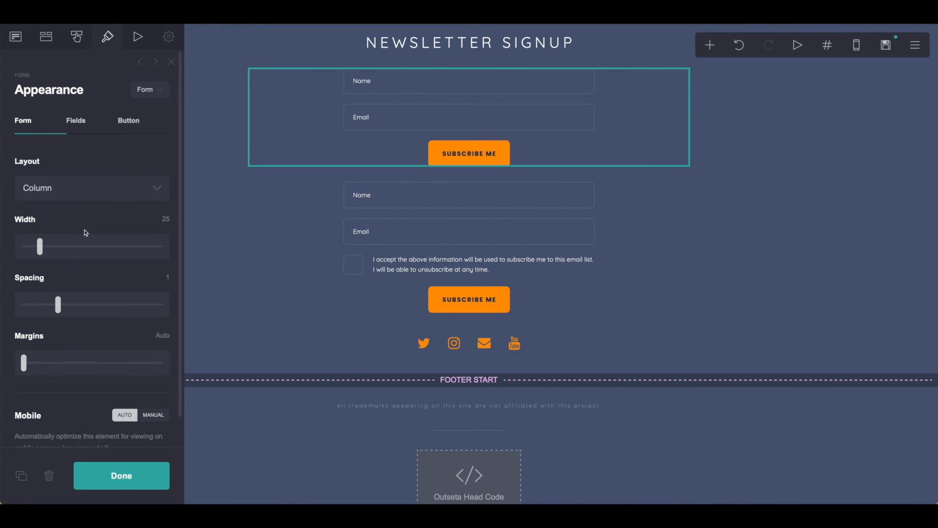
pyautogui.moveTo(100, 444)
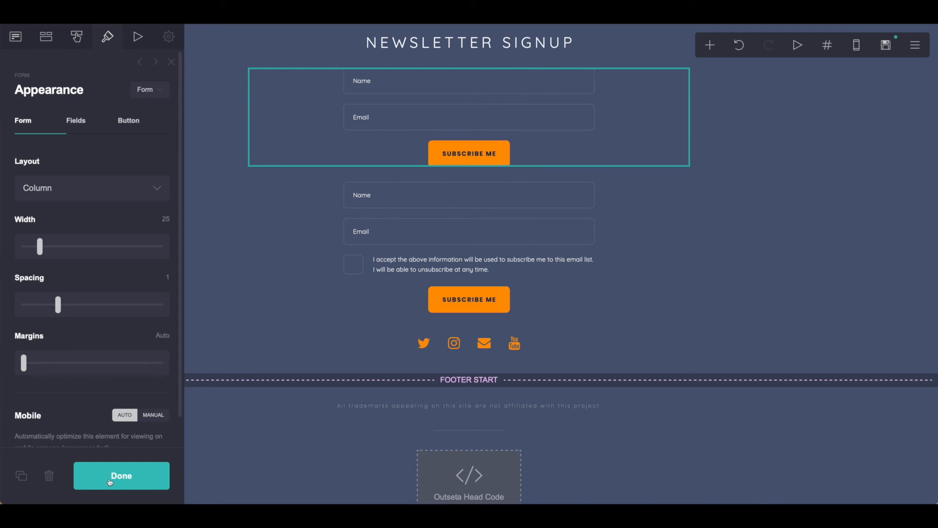
# - Close the form panel to return to the Newsletter Signup section
pyautogui.click(121, 474)
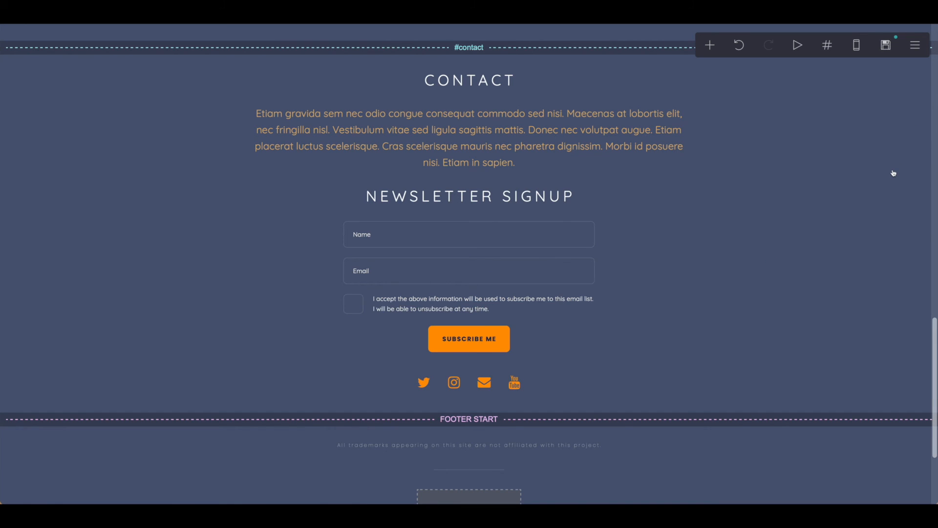
pyautogui.scroll(3)
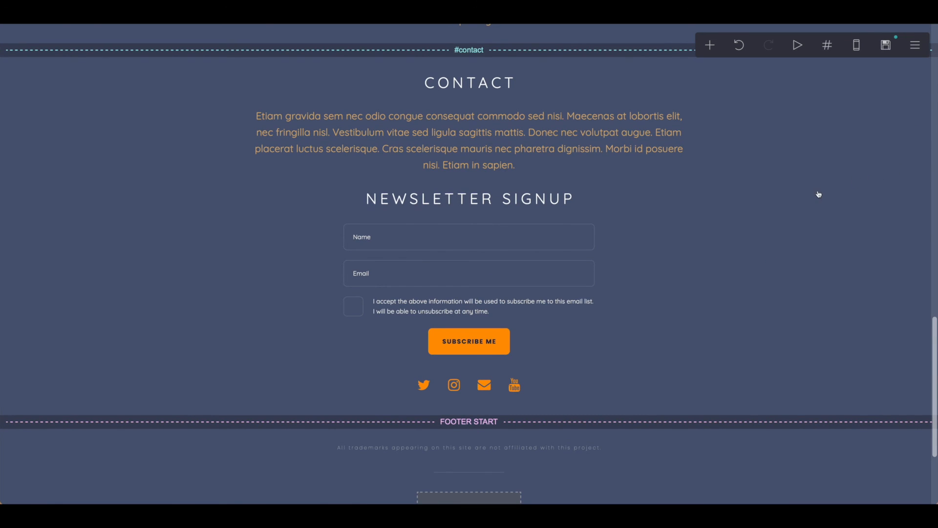
pyautogui.moveTo(789, 197)
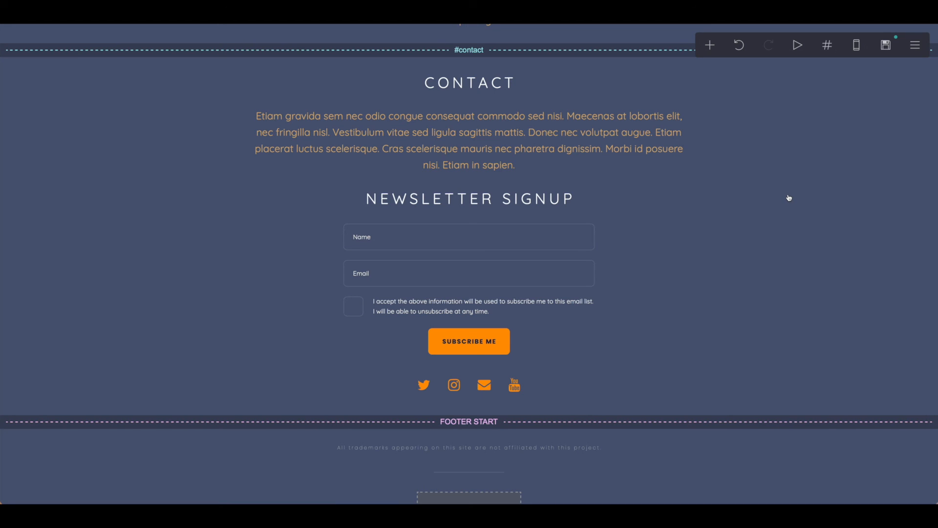
pyautogui.moveTo(786, 197)
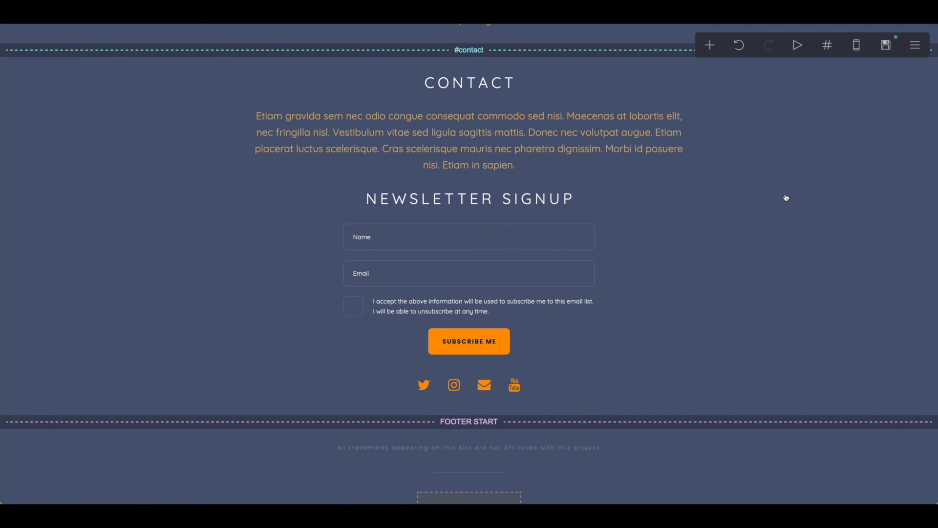
pyautogui.moveTo(786, 199)
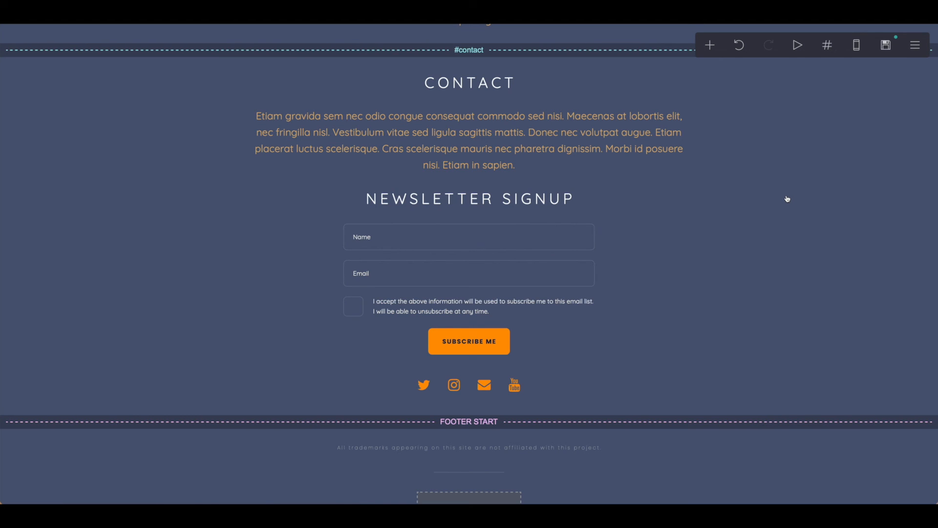
pyautogui.moveTo(784, 201)
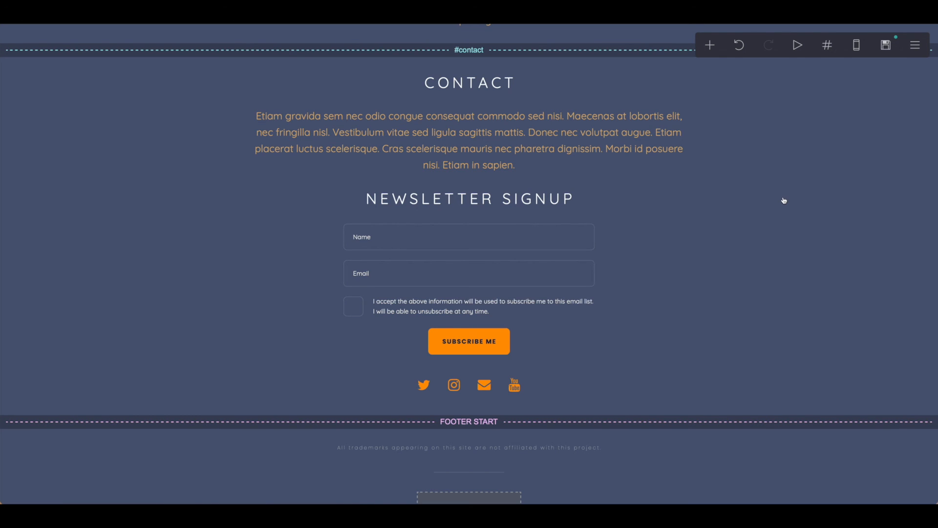